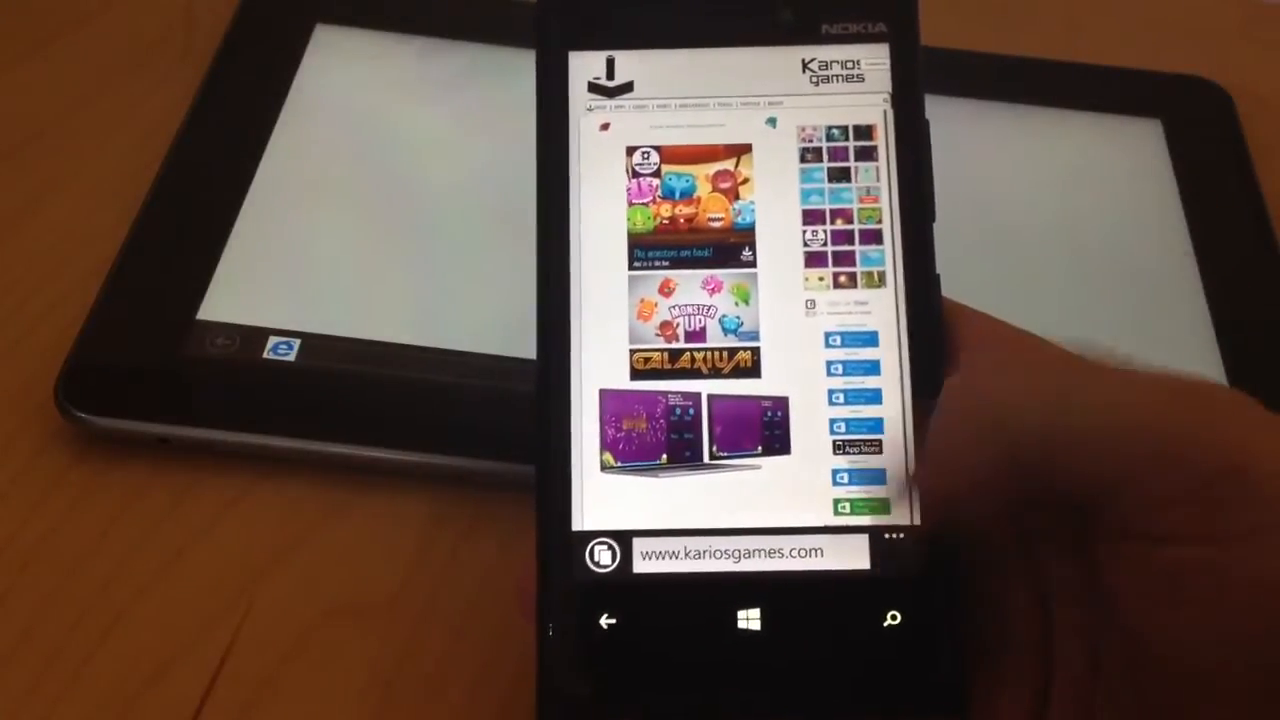
Step: Share the kariosgames.com page from the phone's browser menu using Tap+Send
left_click(860, 535)
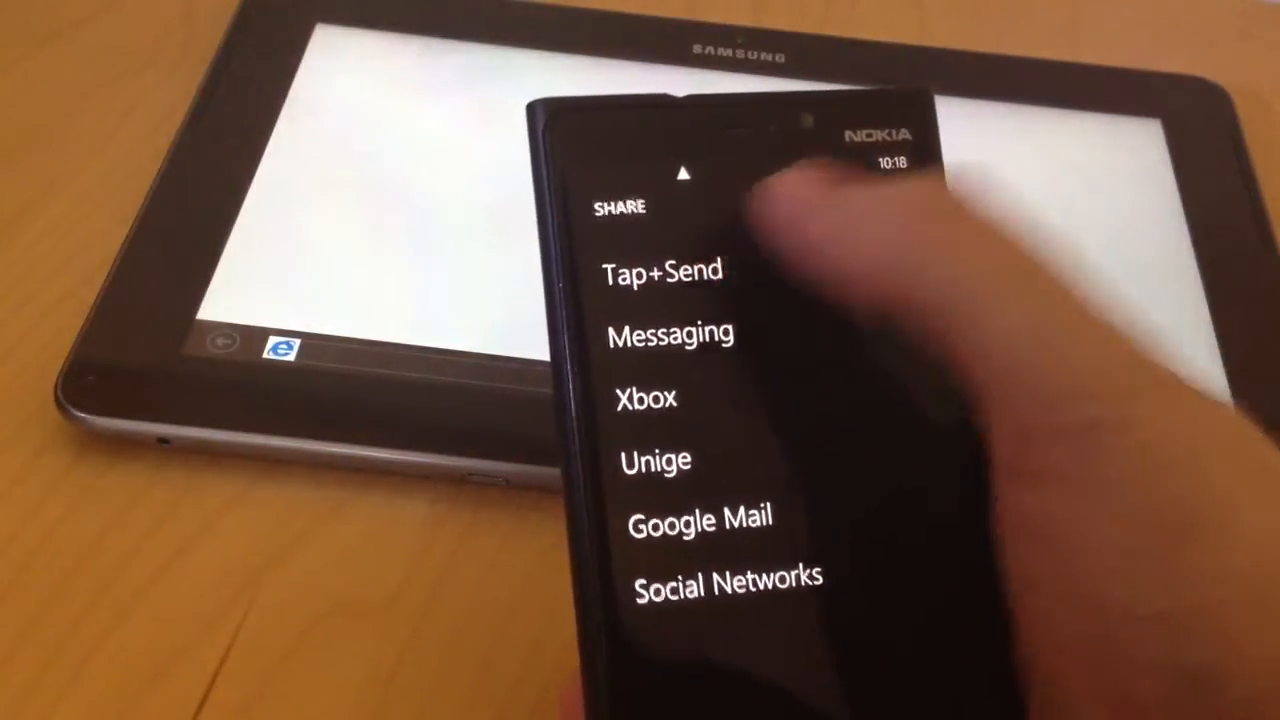
left_click(663, 271)
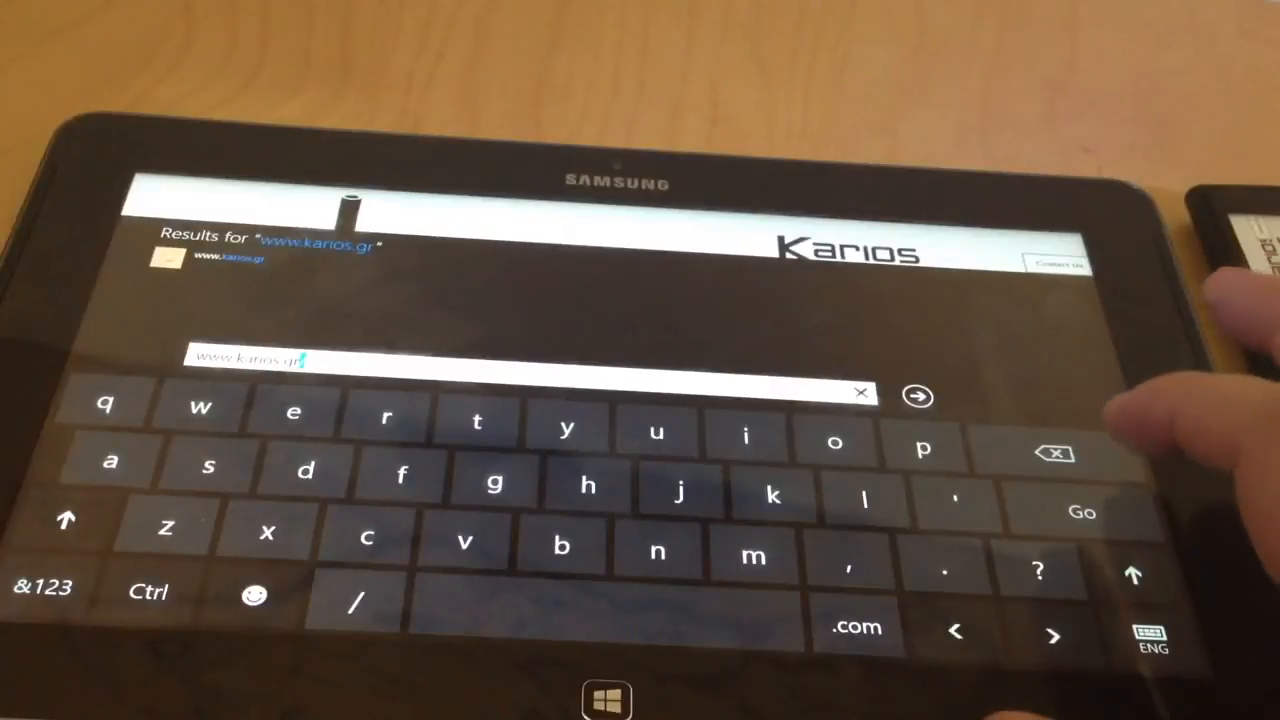
left_click(917, 396)
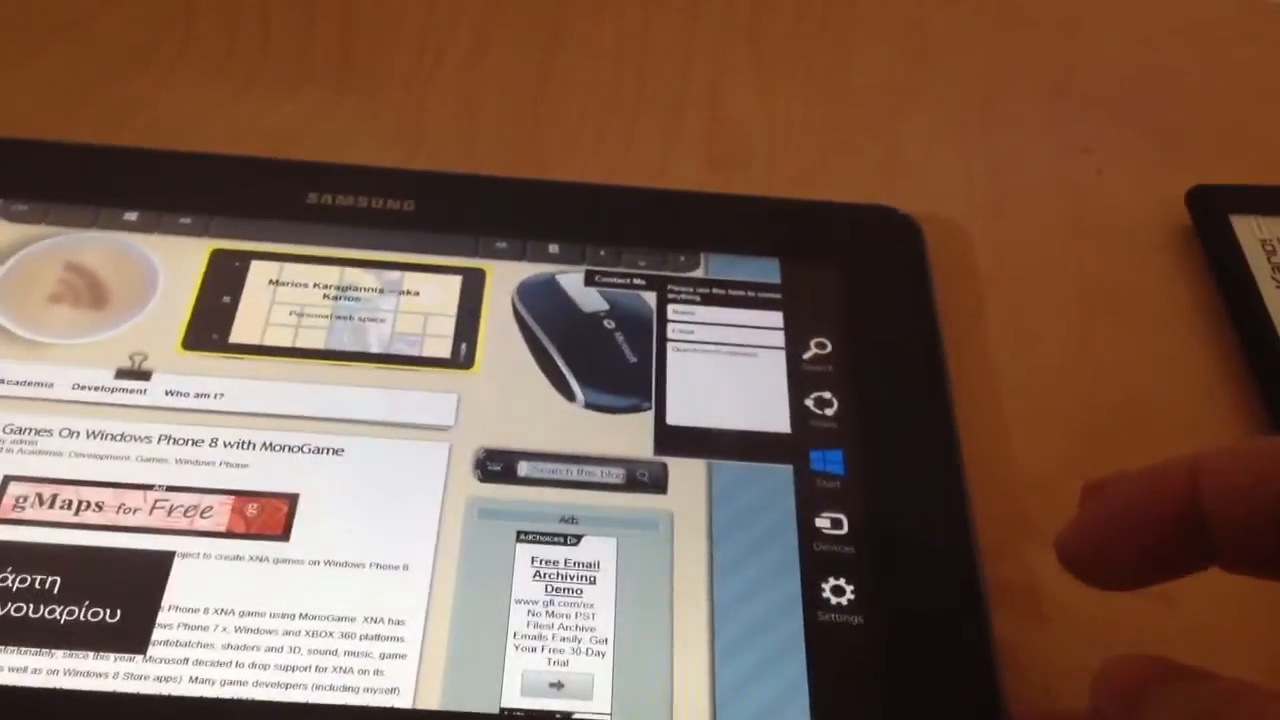
Step: Choose Tap and send from the Devices charm for the karios.gr blog page
left_click(835, 530)
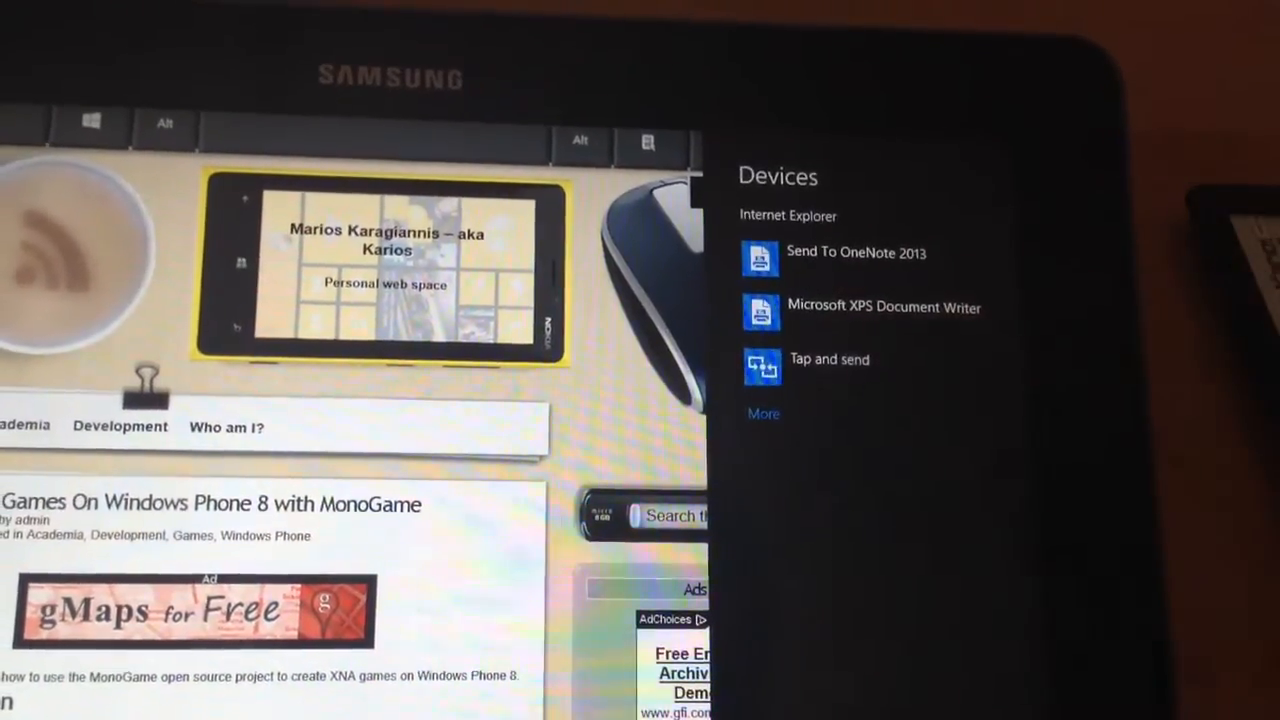
left_click(829, 359)
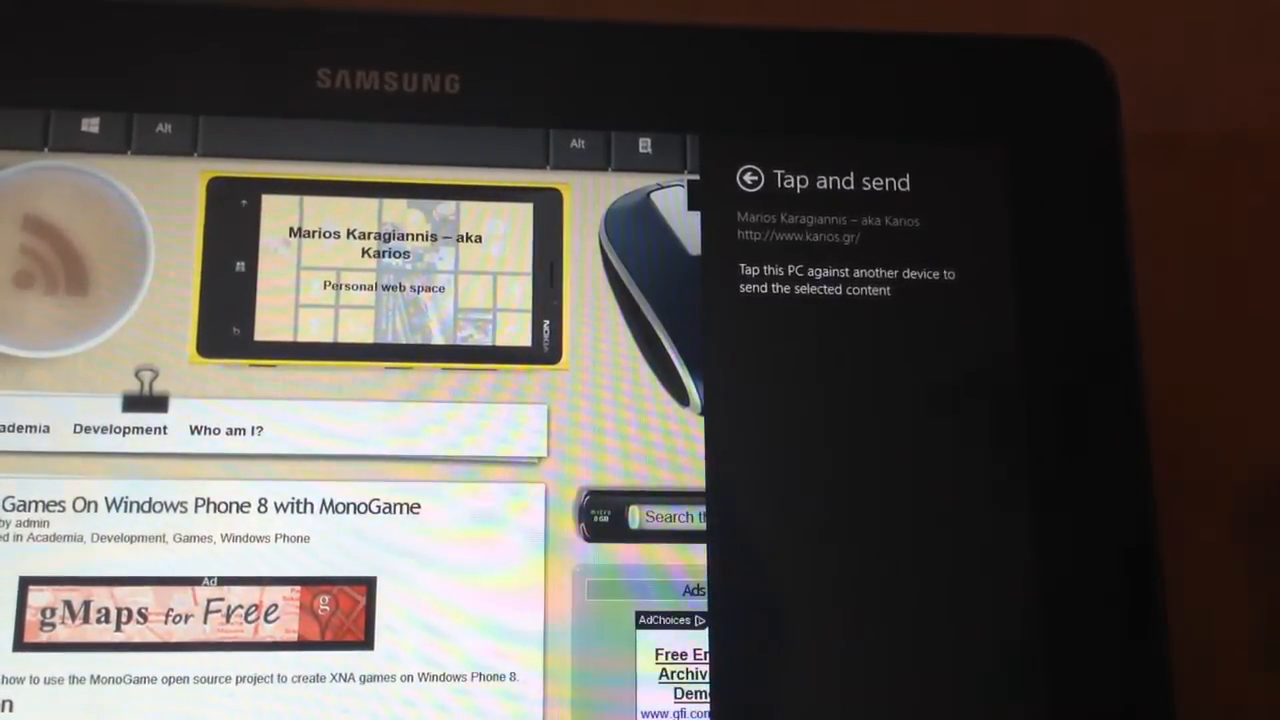